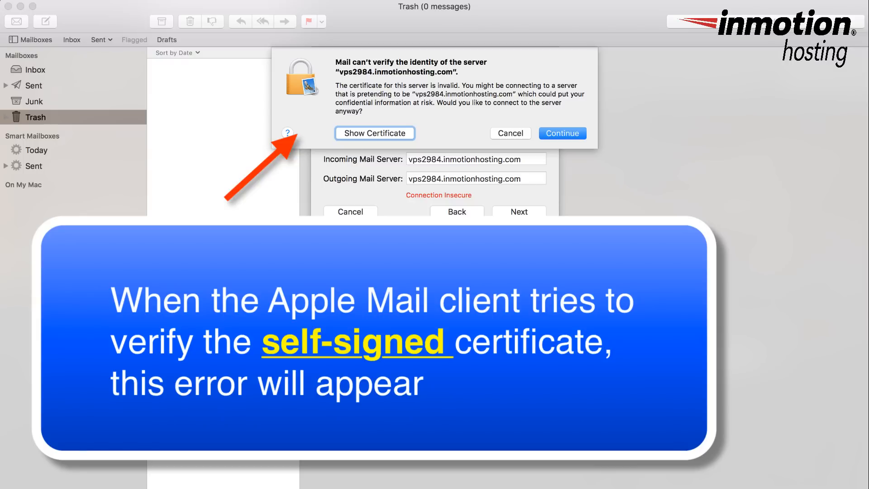
Step: Show the self-signed certificate details for vps2984.inmotionhosting.com from the identity warning
{"action": "left_click", "coordinate": [374, 133]}
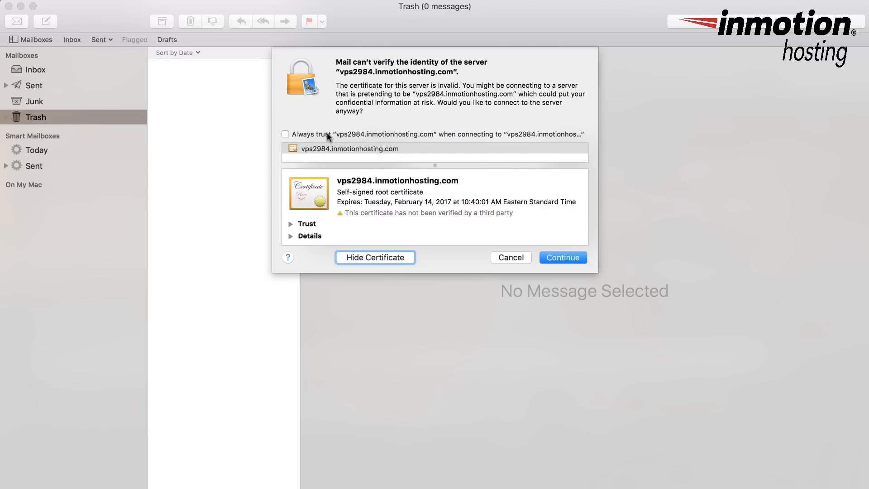
{"action": "mouse_move", "coordinate": [372, 145]}
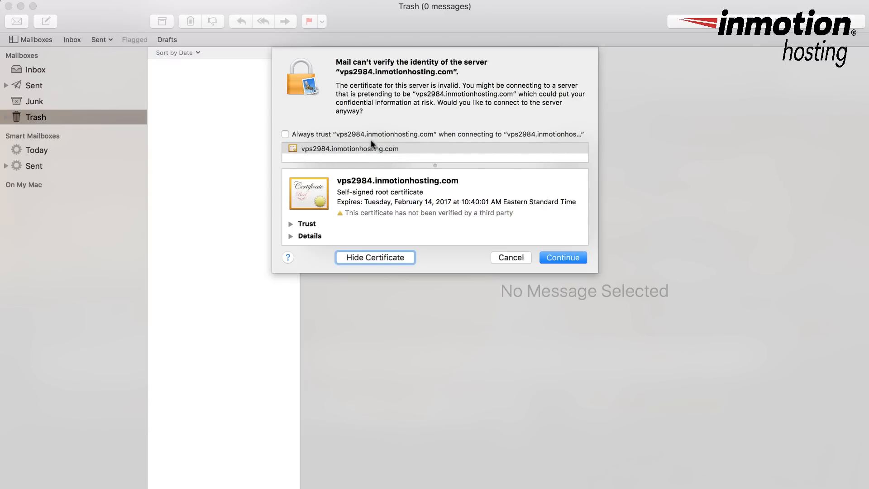
{"action": "mouse_move", "coordinate": [379, 145]}
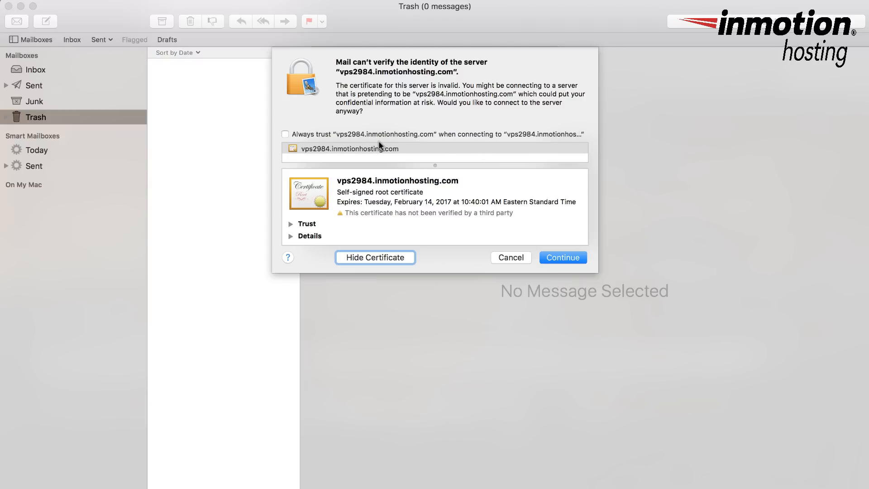
{"action": "mouse_move", "coordinate": [363, 138]}
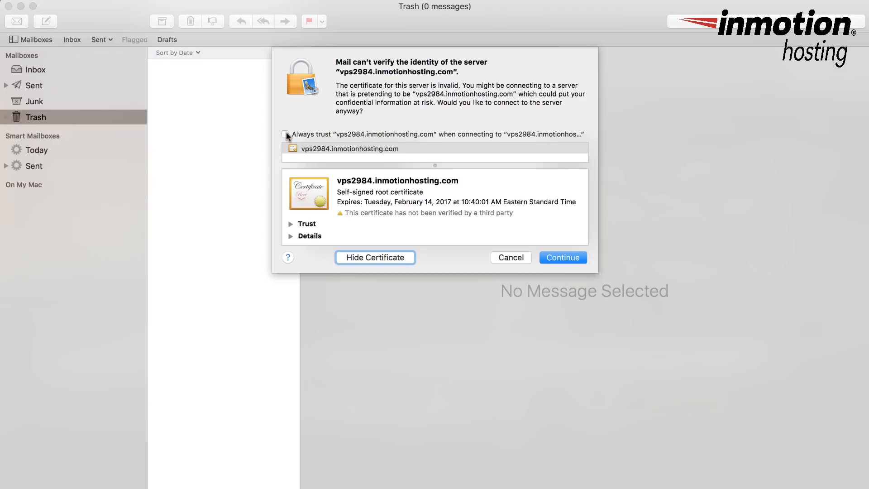
Step: Tick 'Always trust vps2984.inmotionhosting.com' so the certificate is set to Always Trust
{"action": "left_click", "coordinate": [285, 134]}
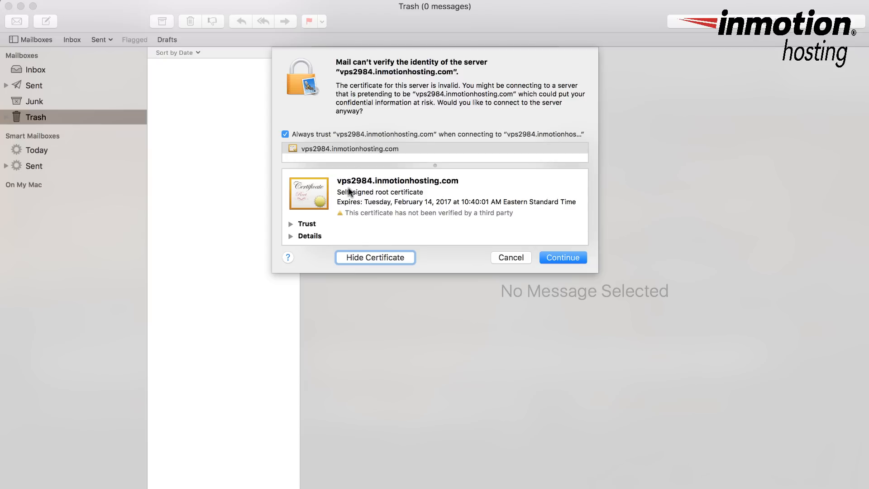
{"action": "mouse_move", "coordinate": [440, 181]}
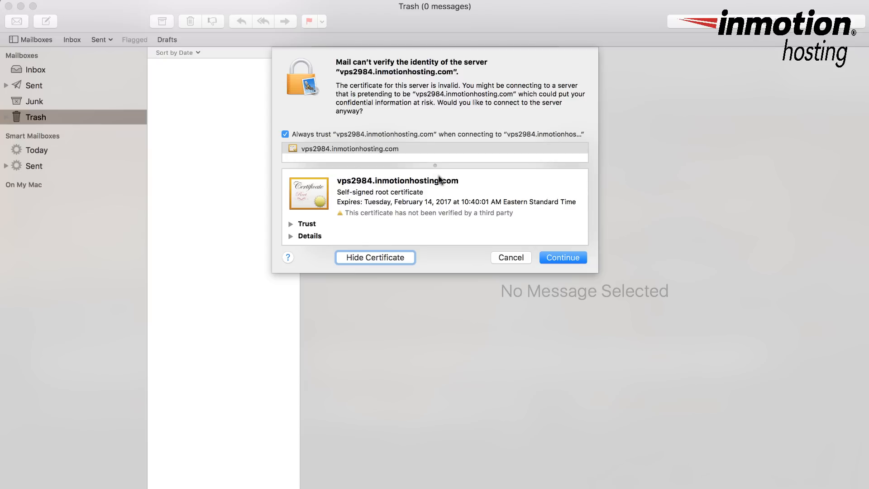
{"action": "mouse_move", "coordinate": [418, 201]}
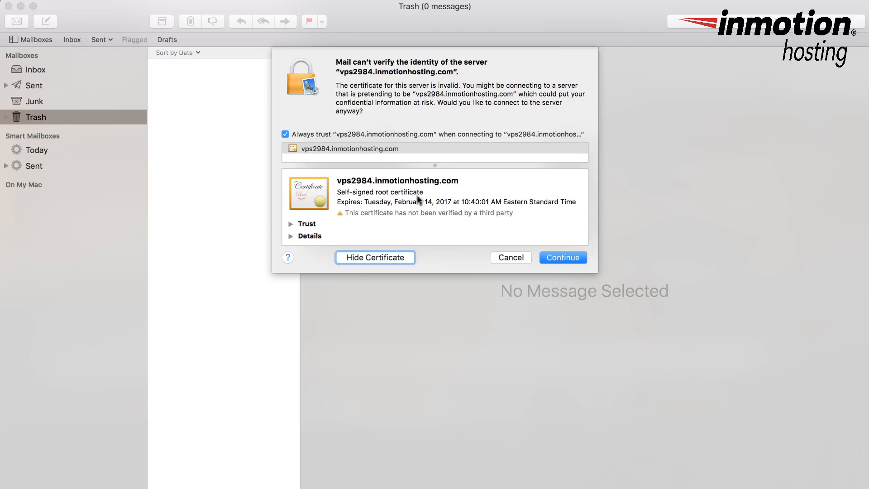
{"action": "mouse_move", "coordinate": [475, 209]}
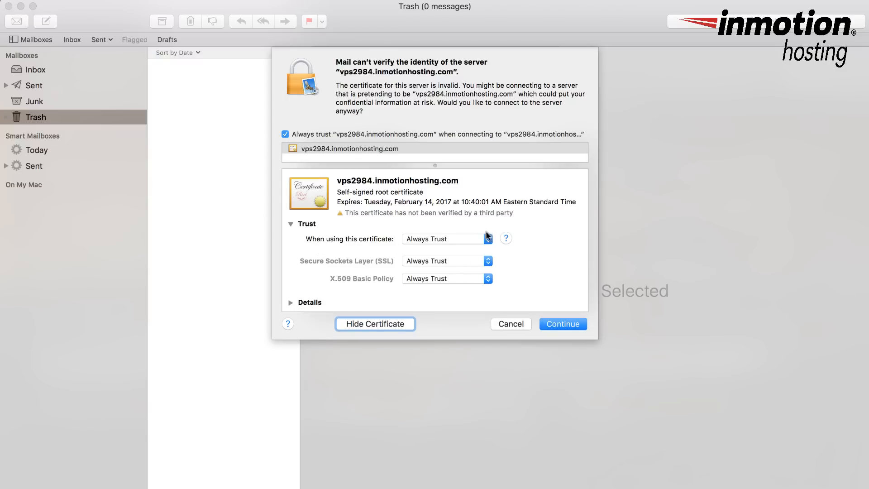
{"action": "left_click", "coordinate": [446, 239]}
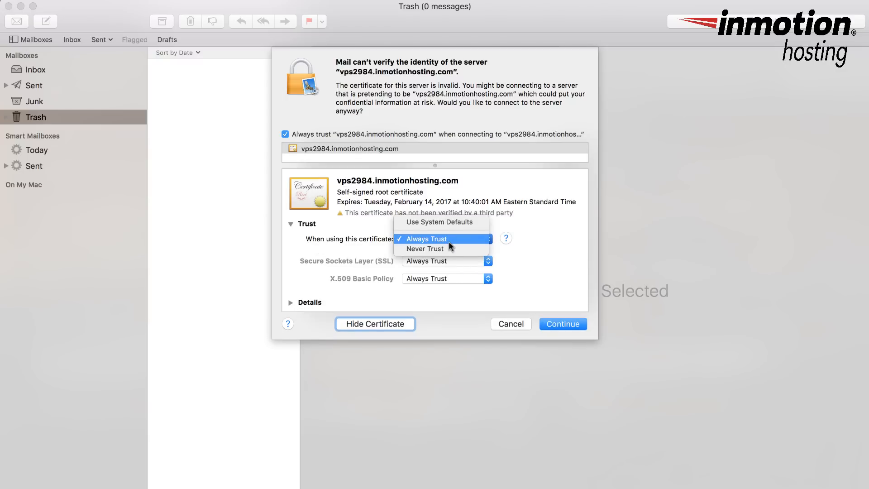
{"action": "left_click", "coordinate": [426, 238]}
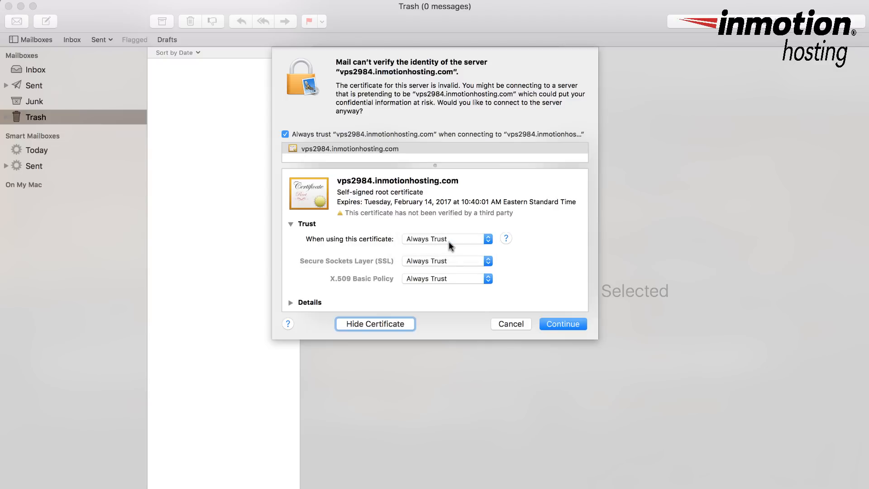
{"action": "mouse_move", "coordinate": [347, 266]}
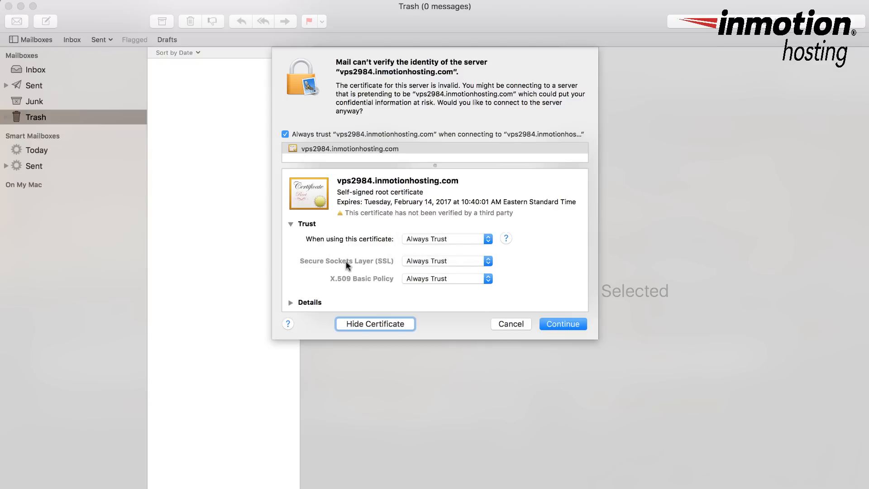
{"action": "mouse_move", "coordinate": [319, 272]}
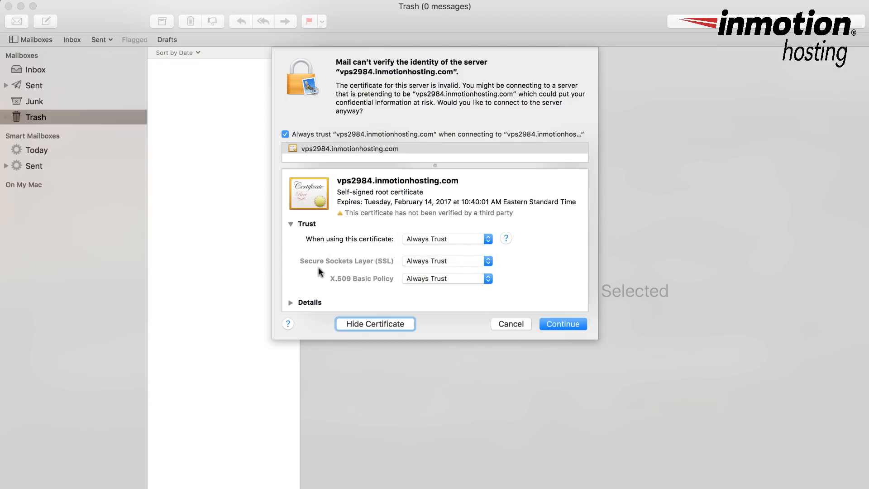
{"action": "left_click", "coordinate": [446, 238]}
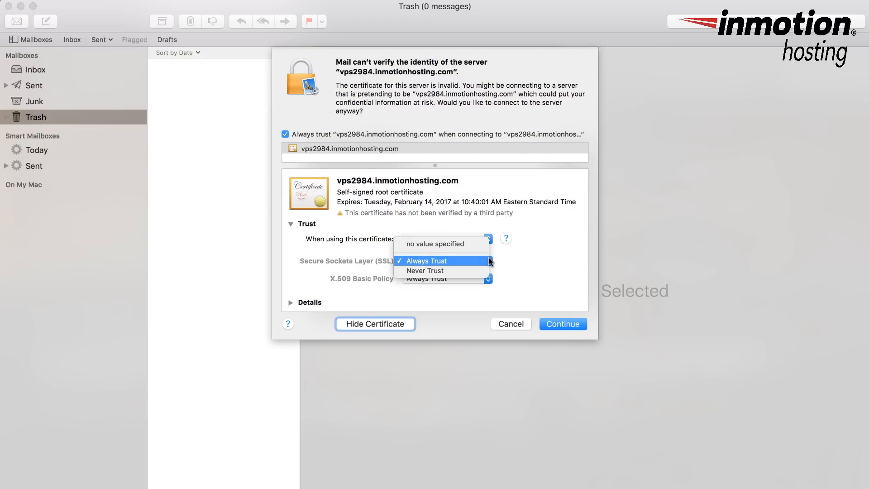
{"action": "left_click", "coordinate": [424, 260]}
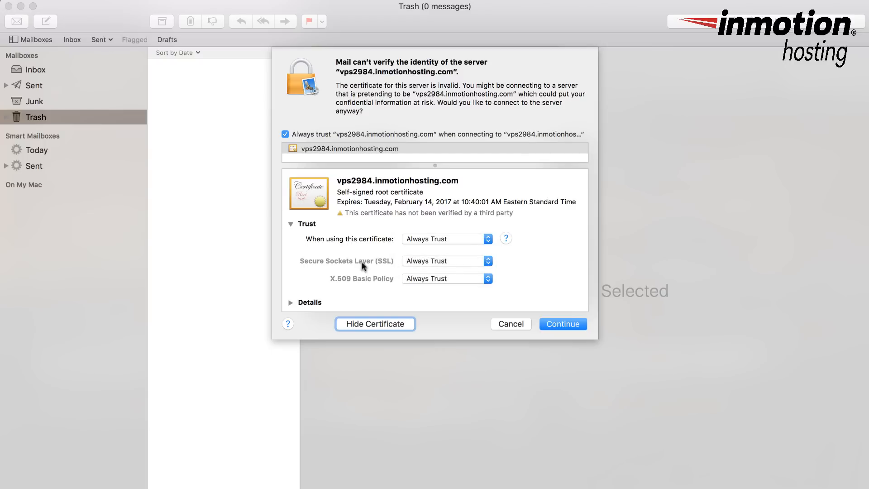
{"action": "mouse_move", "coordinate": [492, 282]}
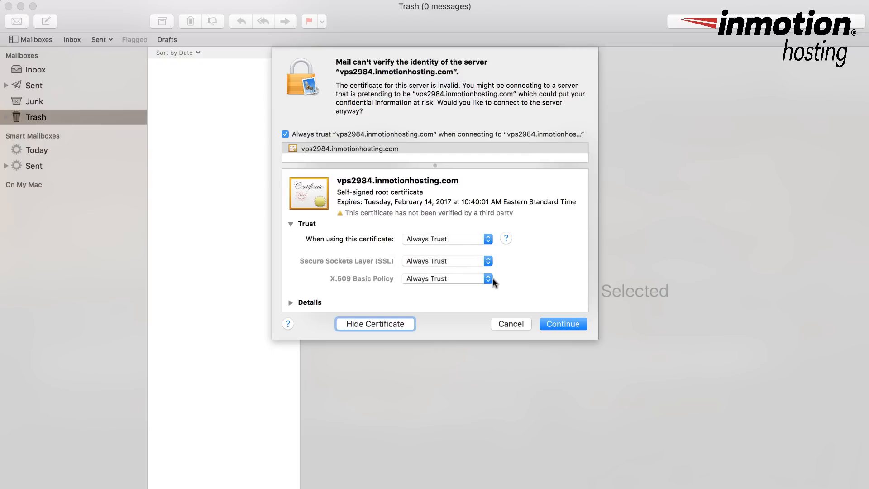
{"action": "mouse_move", "coordinate": [464, 287]}
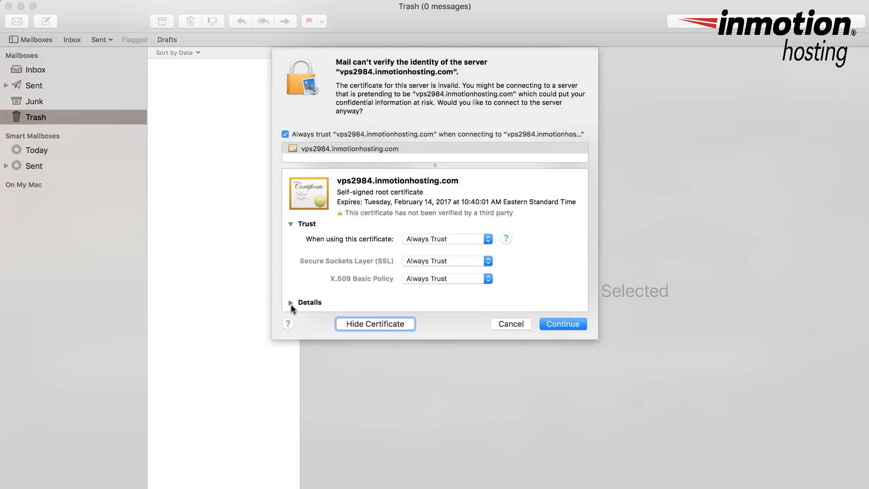
Step: Expand the certificate's Details section and review its full information
{"action": "left_click", "coordinate": [291, 302]}
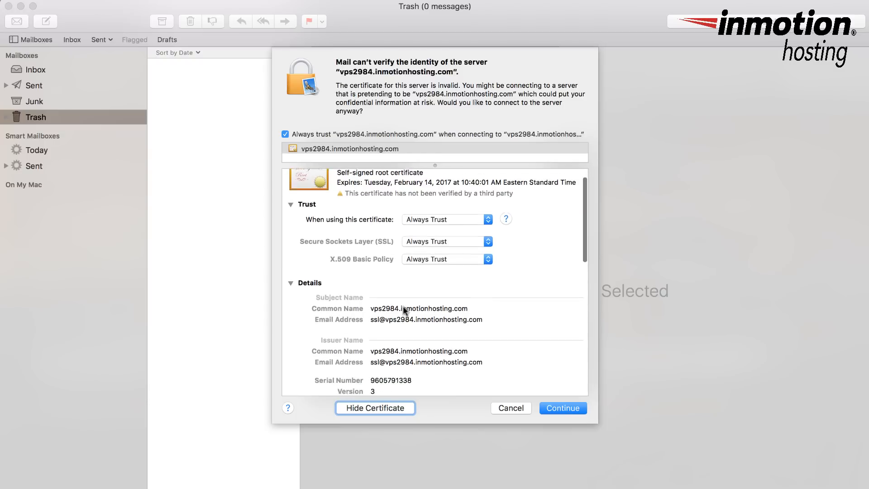
{"action": "scroll", "scroll_direction": "down", "scroll_amount": 3}
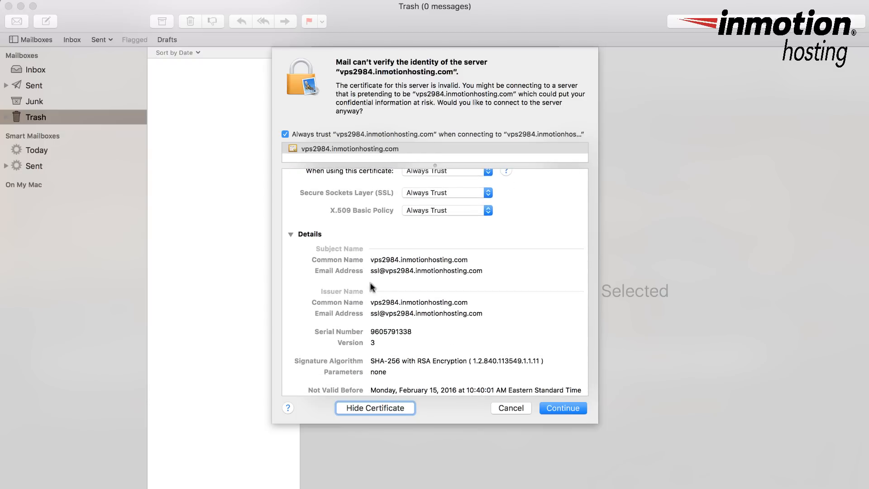
{"action": "scroll", "scroll_direction": "down", "scroll_amount": 3}
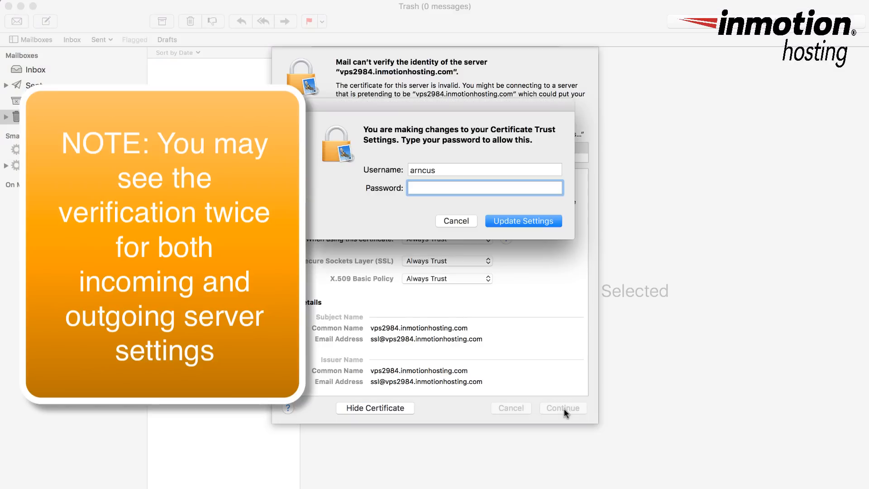
Step: Enter the macOS password and confirm Update Settings to apply the trust change
{"action": "left_click", "coordinate": [484, 187]}
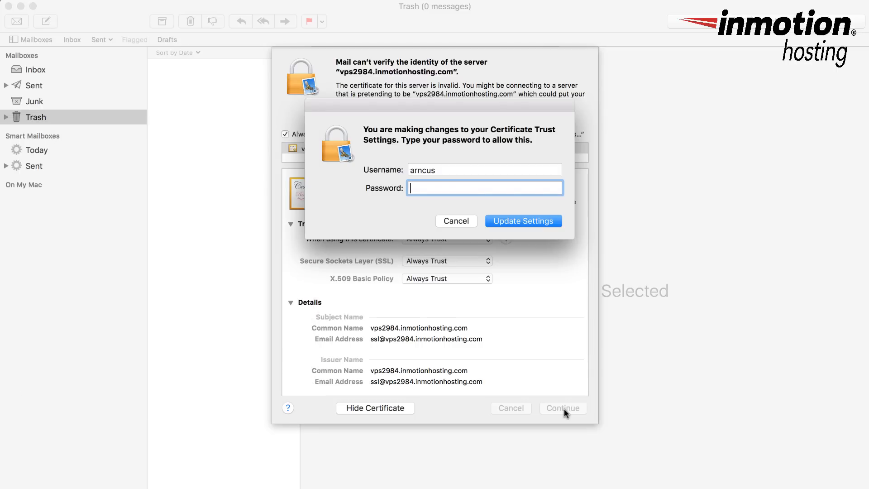
{"action": "left_click", "coordinate": [522, 221]}
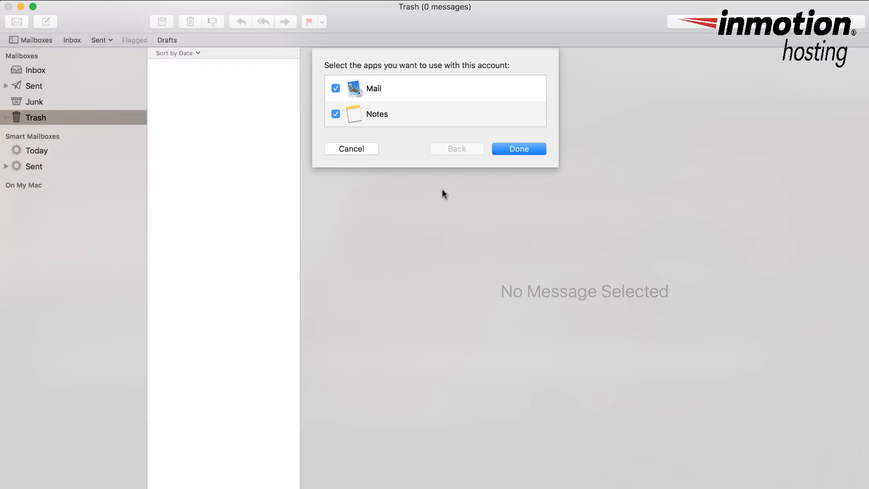
Step: Finish adding the account with Mail and Notes enabled so its folders appear in the sidebar
{"action": "left_click", "coordinate": [518, 148]}
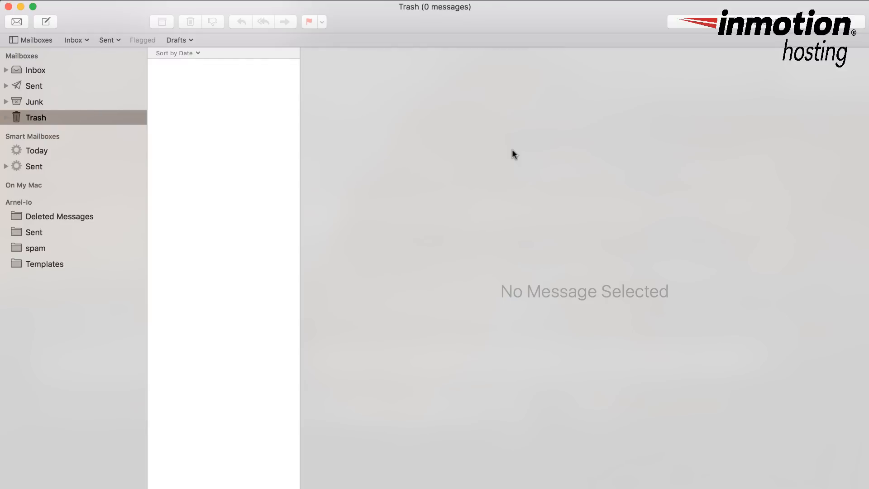
{"action": "mouse_move", "coordinate": [356, 51]}
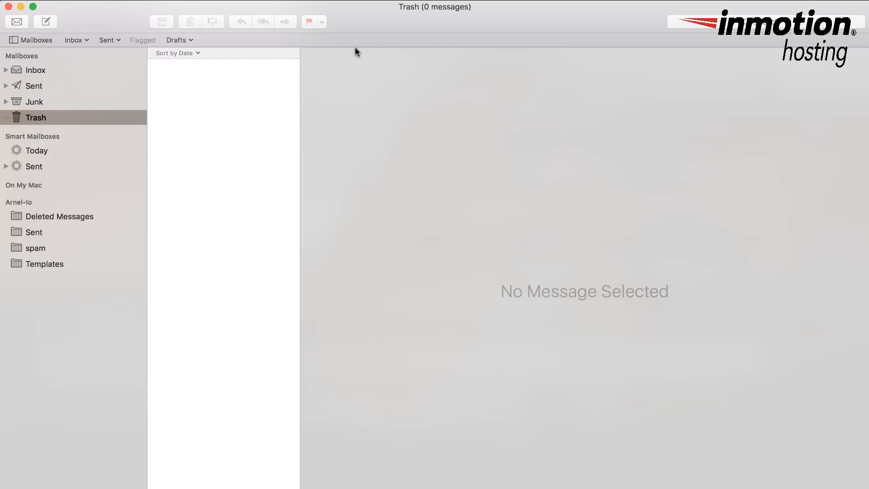
{"action": "mouse_move", "coordinate": [401, 94]}
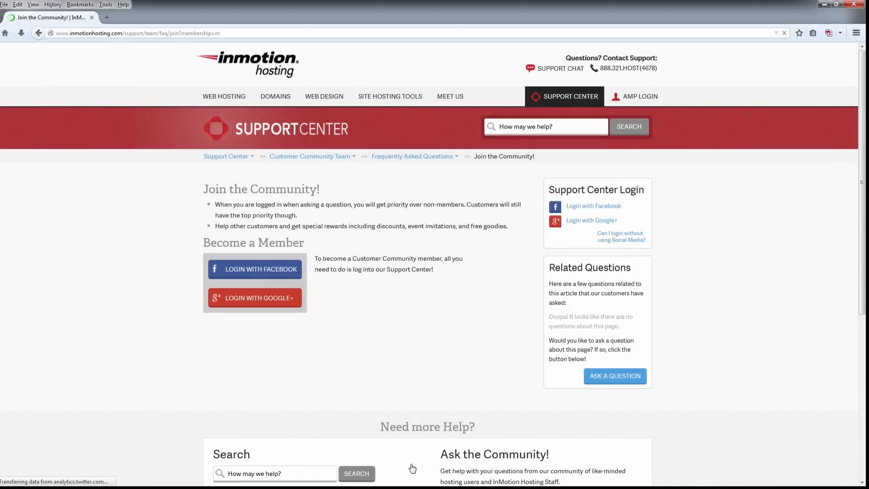
Step: Return to the InMotion Hosting Support Center home page via the breadcrumb link
{"action": "left_click", "coordinate": [225, 157]}
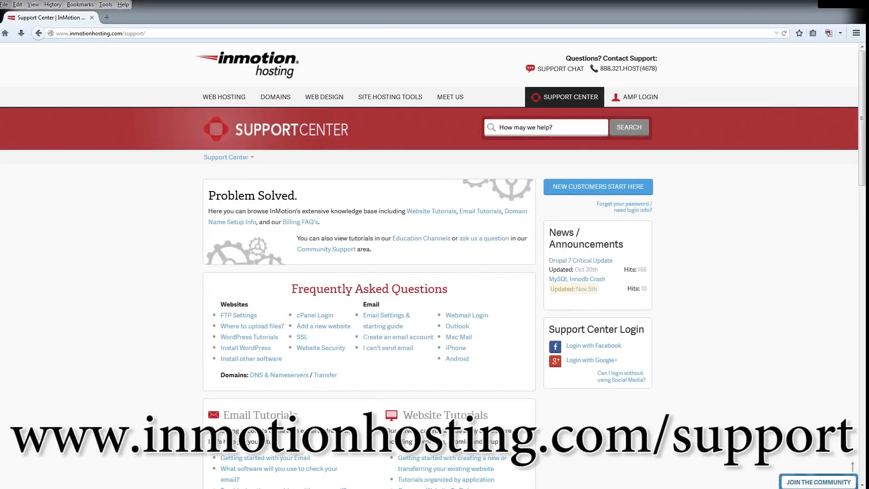